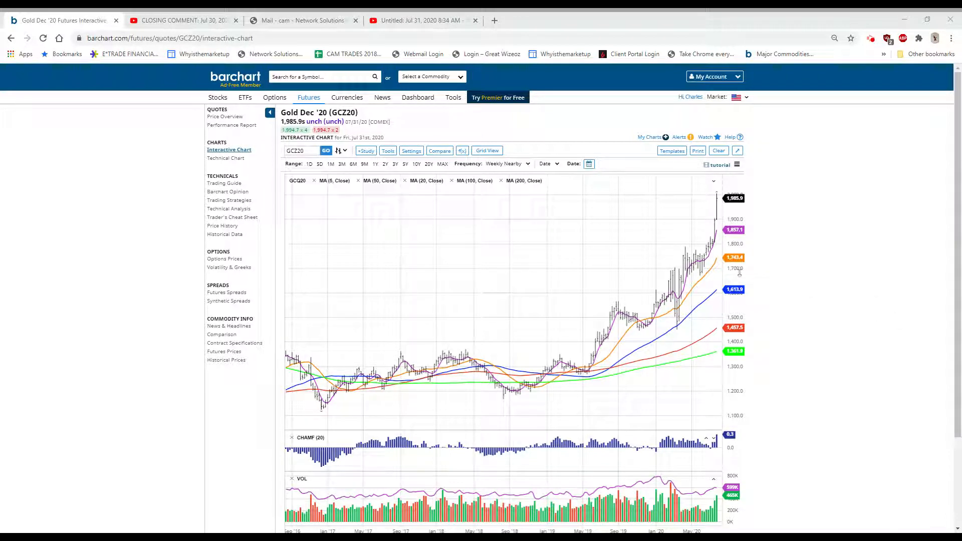
mouse_move(715, 249)
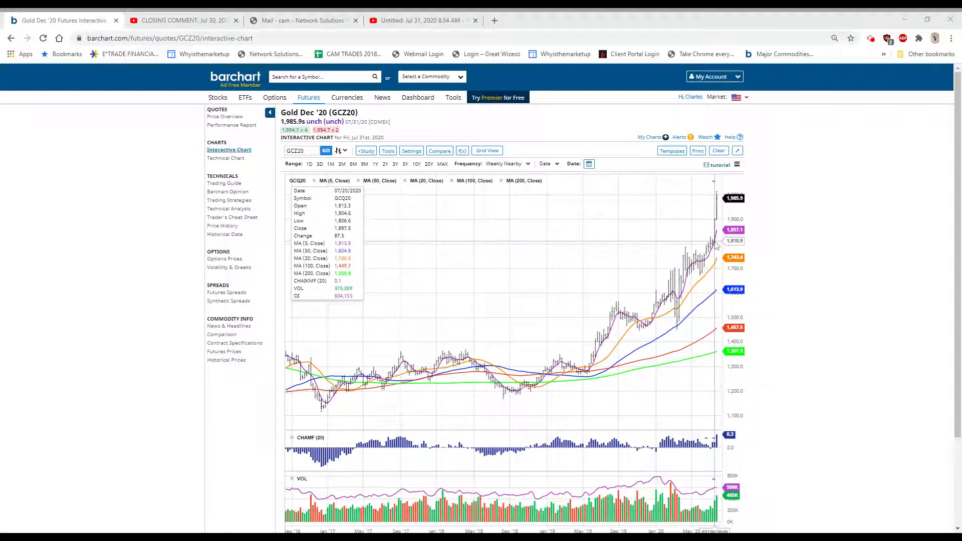
mouse_move(713, 244)
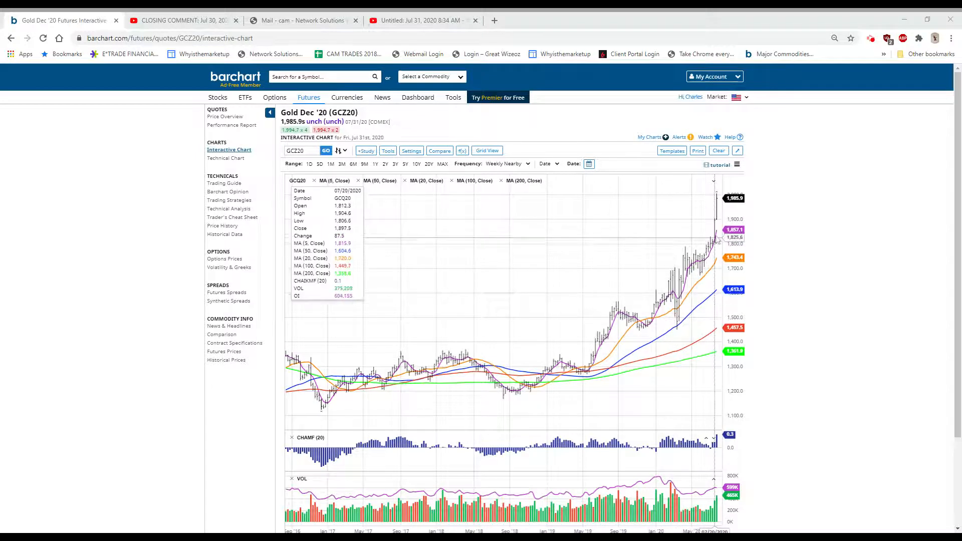
mouse_move(99, 230)
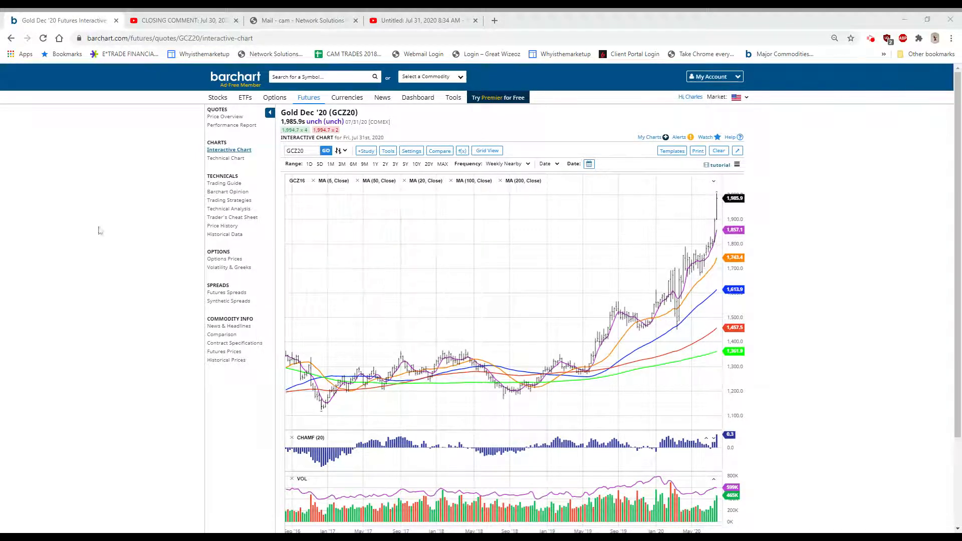
mouse_move(78, 196)
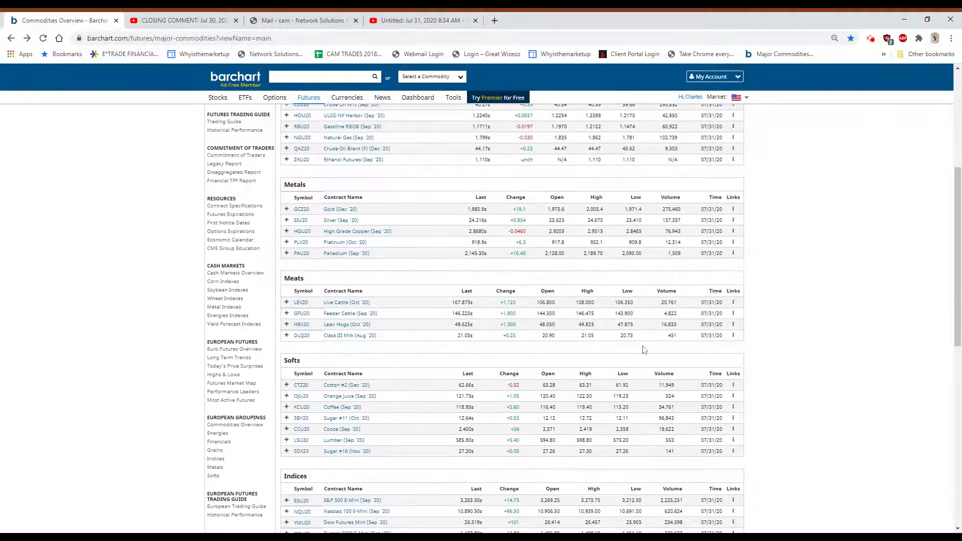
Step: Scroll to Currencies and open the U.S. Dollar Index Sep '20 interactive chart from its links
scroll("down", 3)
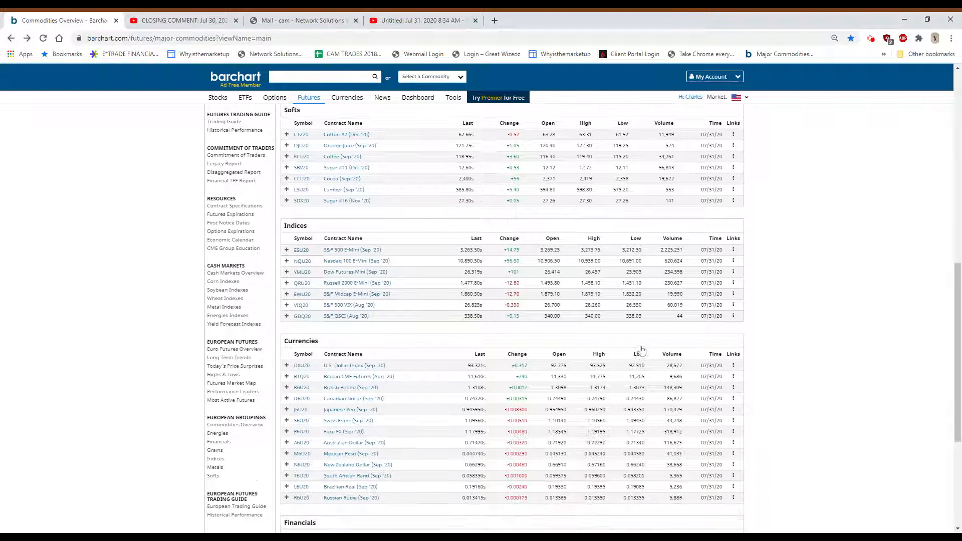
scroll("down", 3)
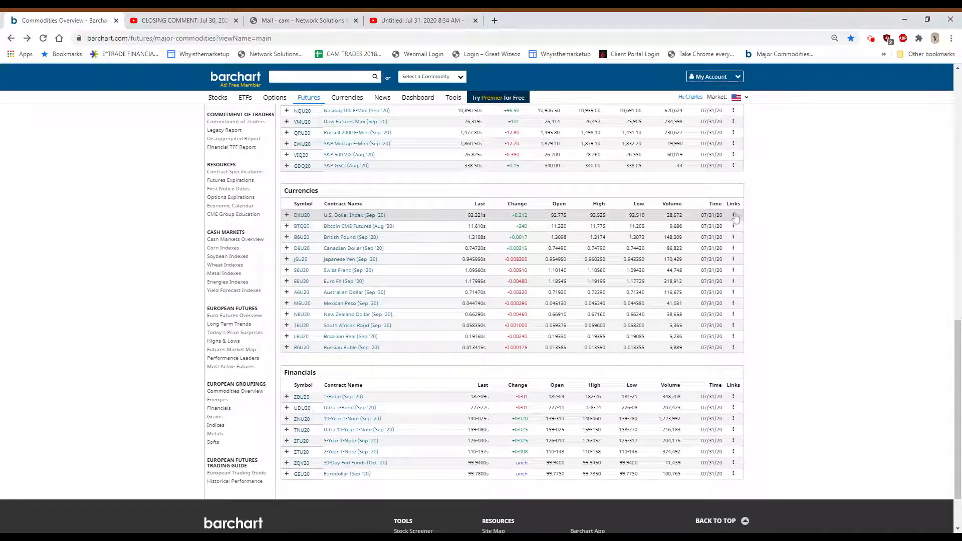
left_click(733, 215)
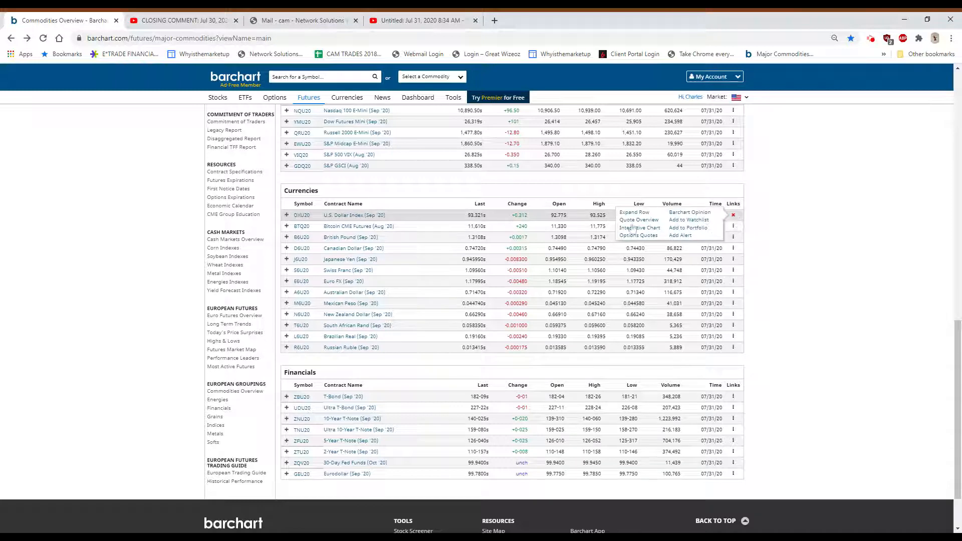
left_click(640, 227)
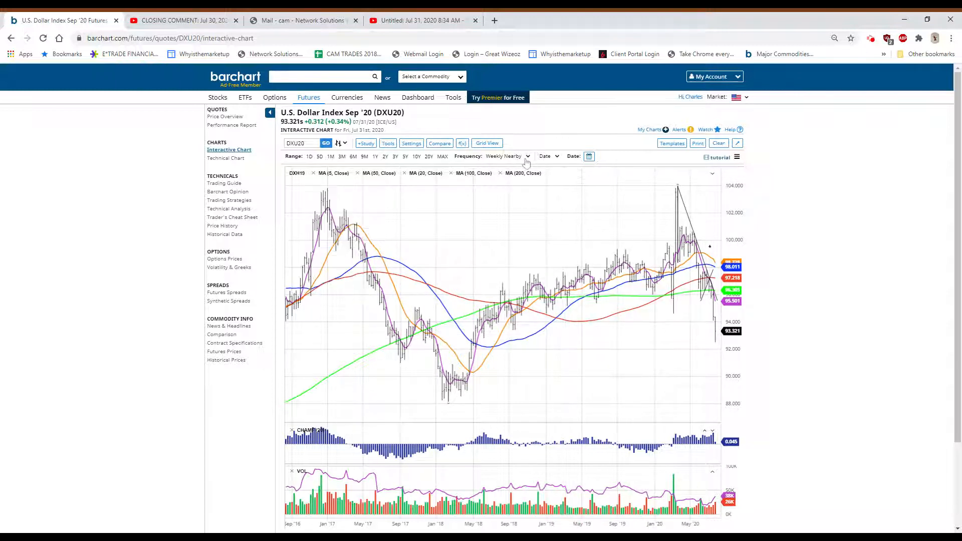
Step: Change the dollar index chart frequency from weekly to Daily Nearby
left_click(506, 156)
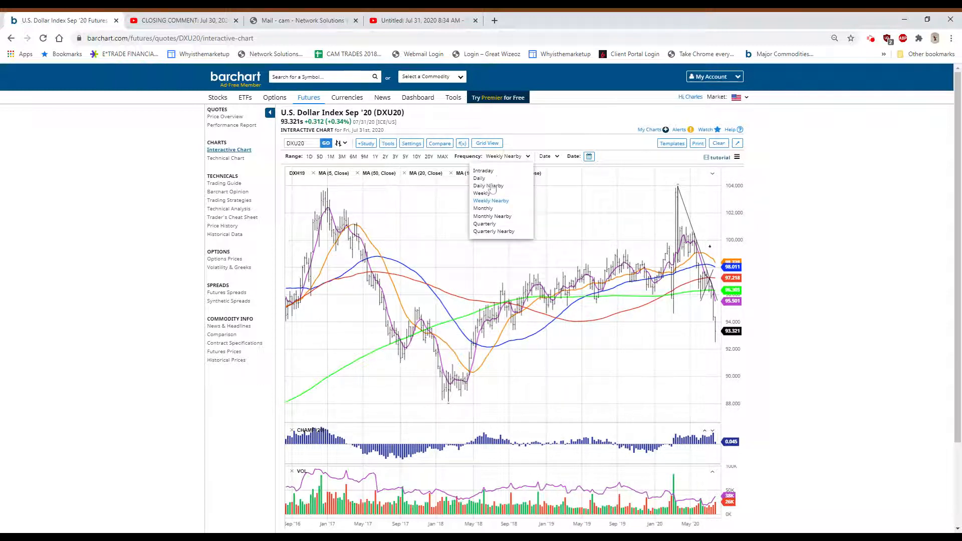
left_click(488, 185)
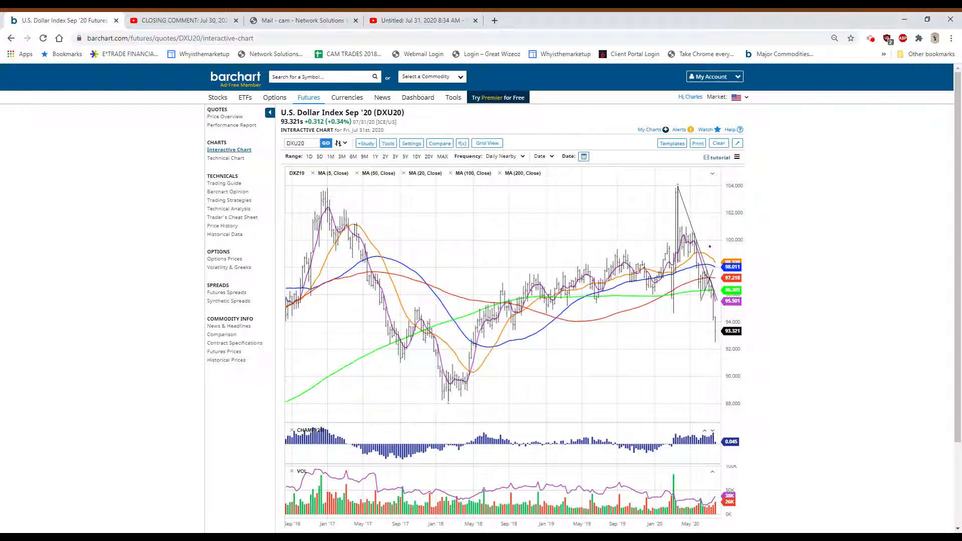
mouse_move(684, 353)
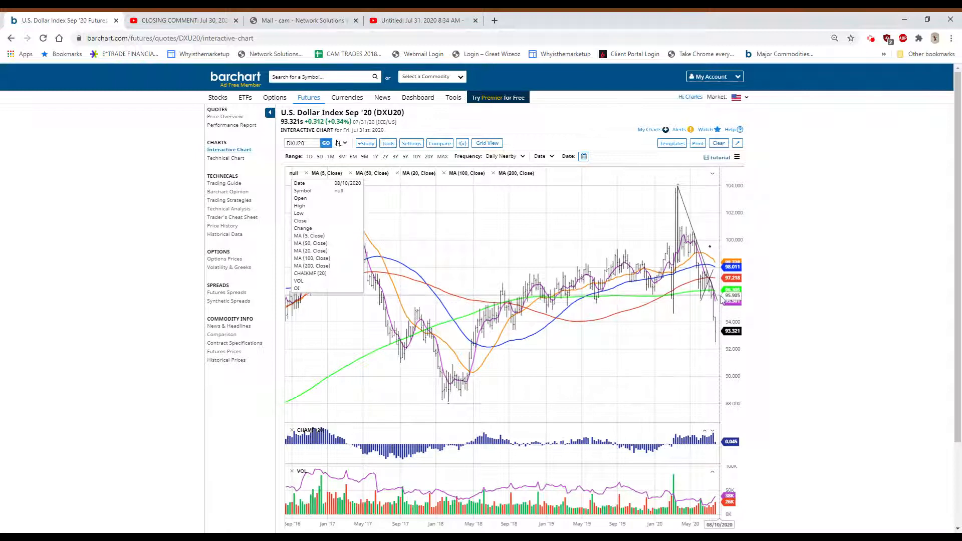
mouse_move(871, 318)
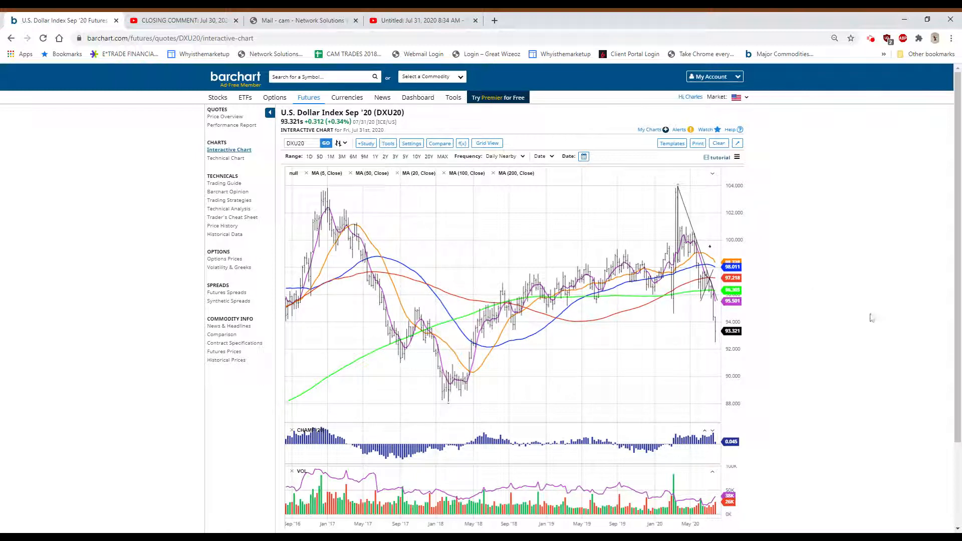
mouse_move(880, 375)
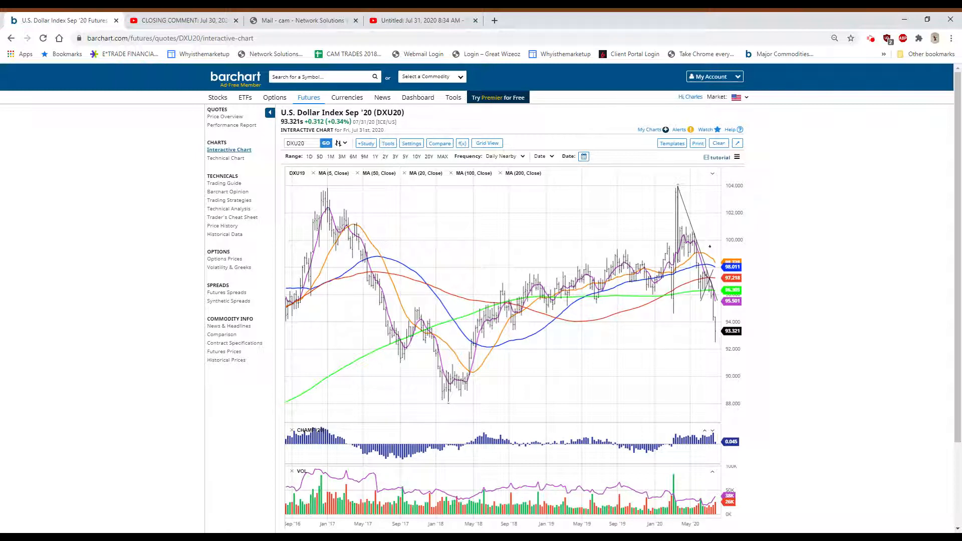
mouse_move(677, 207)
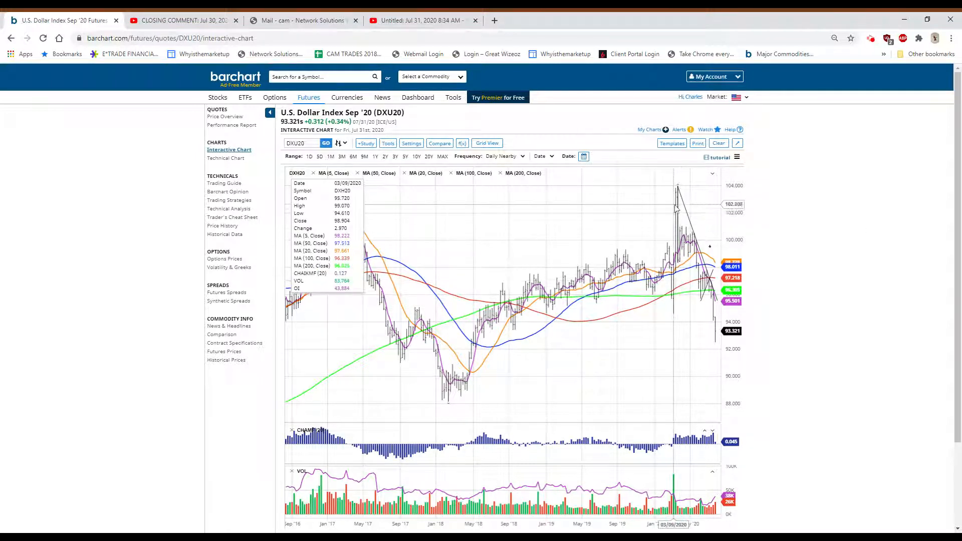
mouse_move(715, 301)
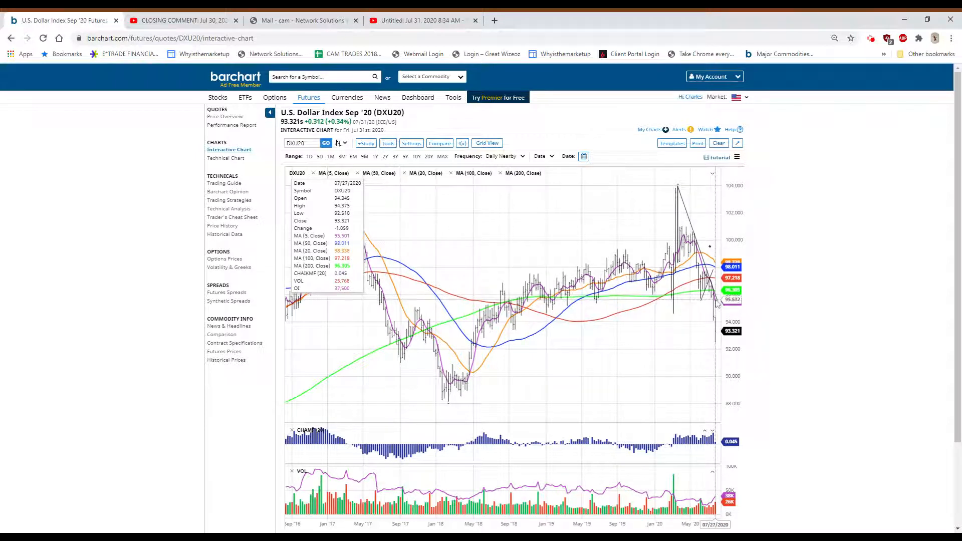
mouse_move(820, 309)
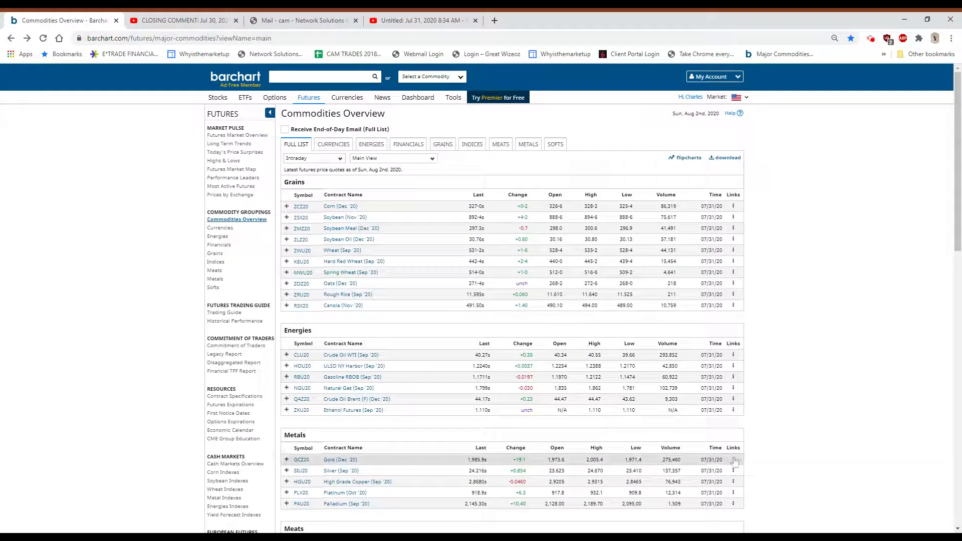
Step: Open the Gold Dec '20 interactive chart from the Metals row's links
left_click(732, 460)
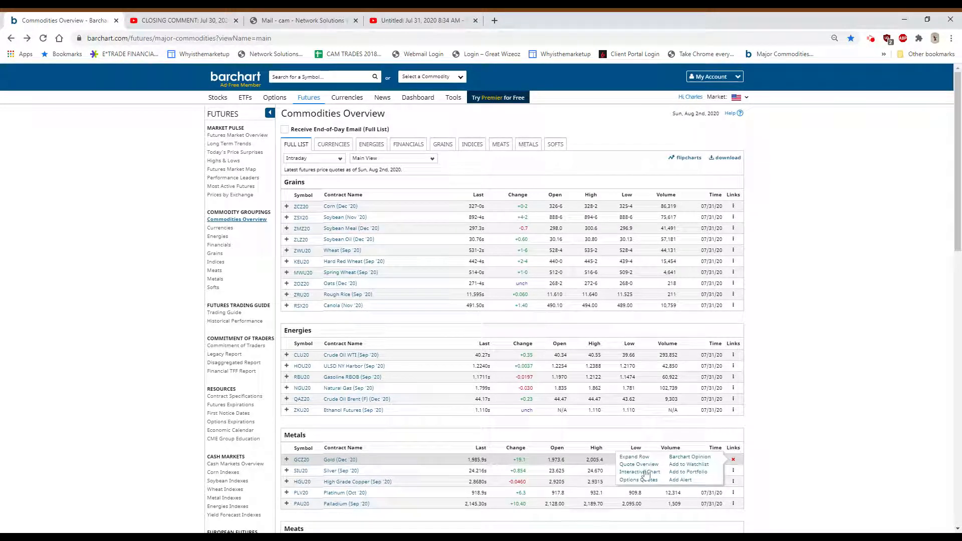
left_click(640, 473)
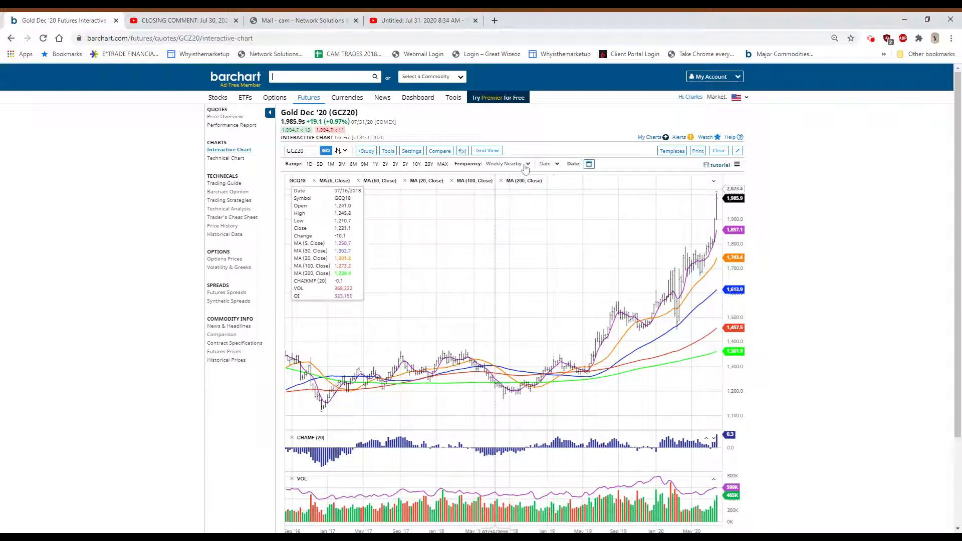
Step: Change the Gold Dec '20 chart frequency from weekly nearby to Daily Nearby
left_click(507, 164)
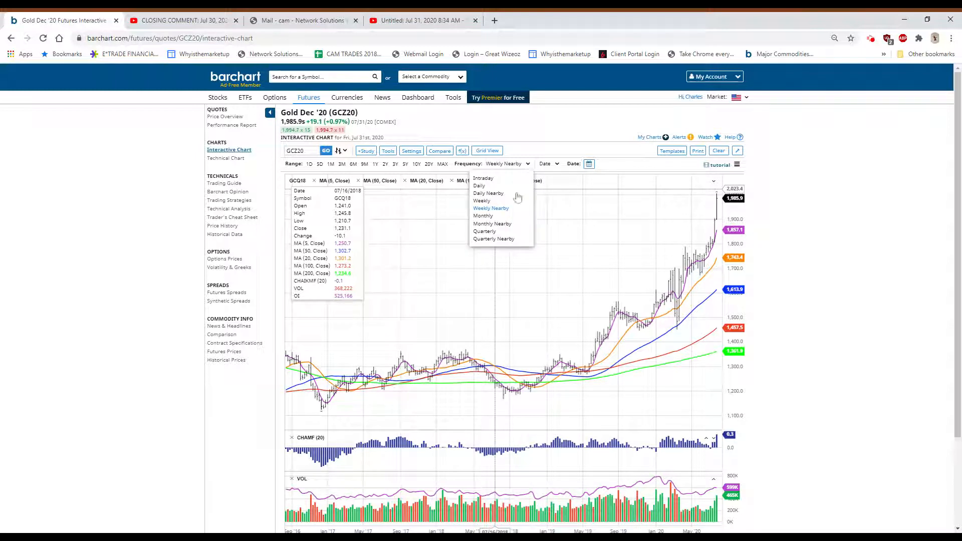
left_click(488, 193)
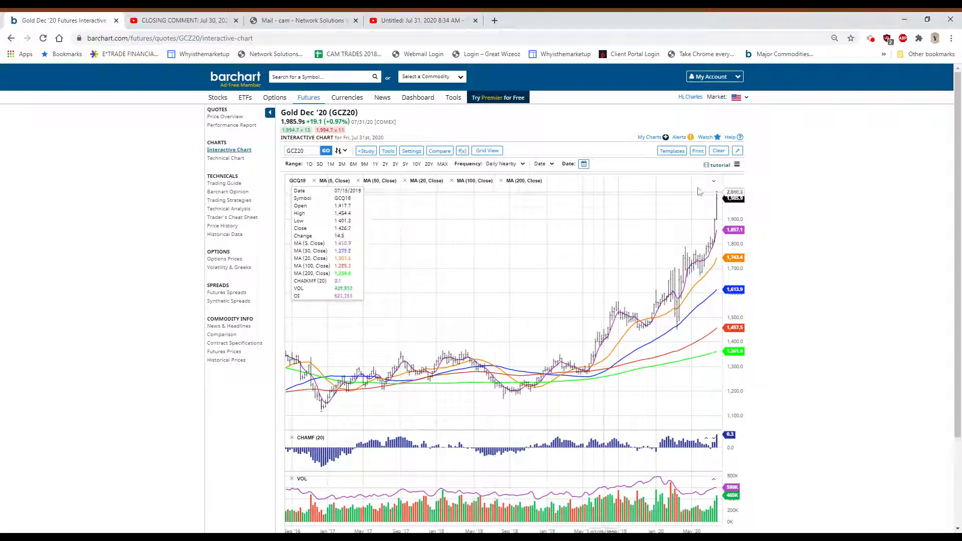
mouse_move(891, 188)
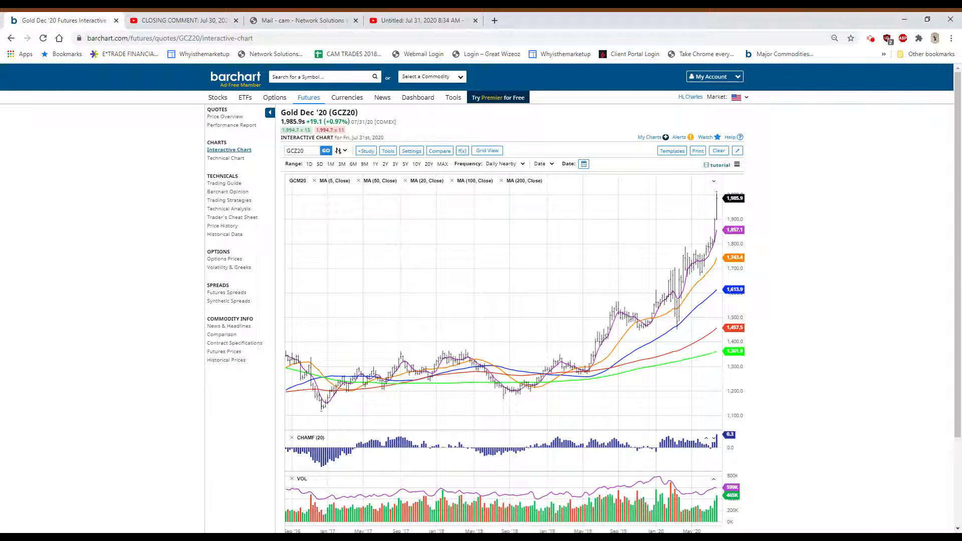
mouse_move(656, 176)
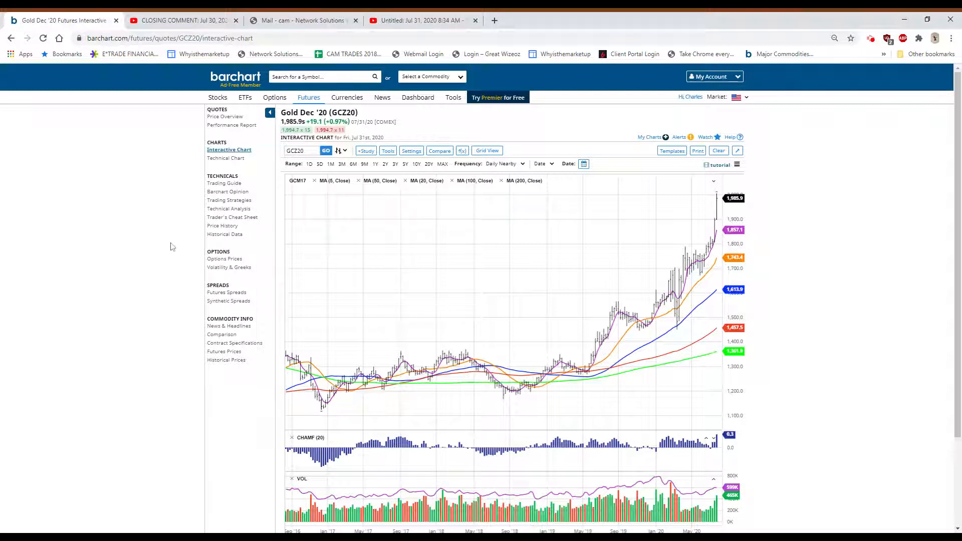
mouse_move(69, 320)
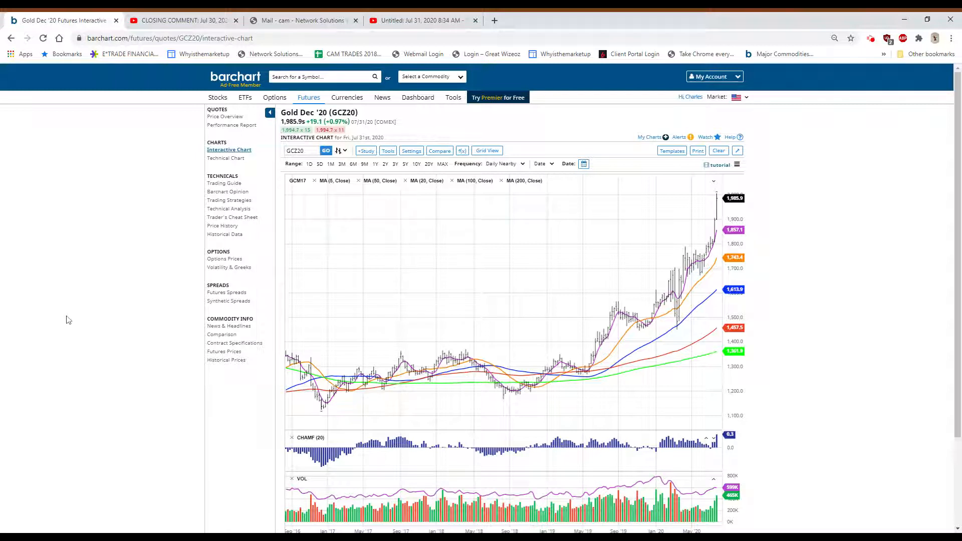
mouse_move(605, 528)
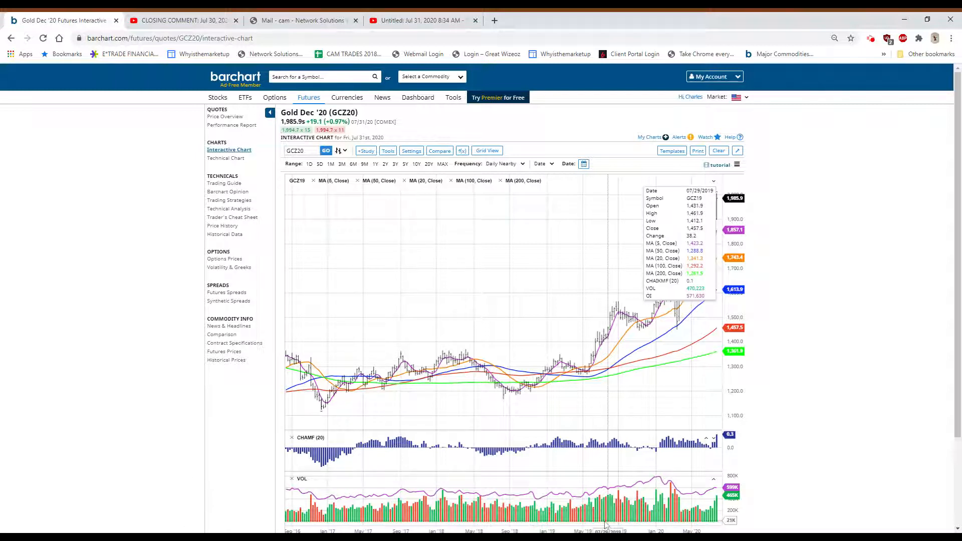
mouse_move(862, 276)
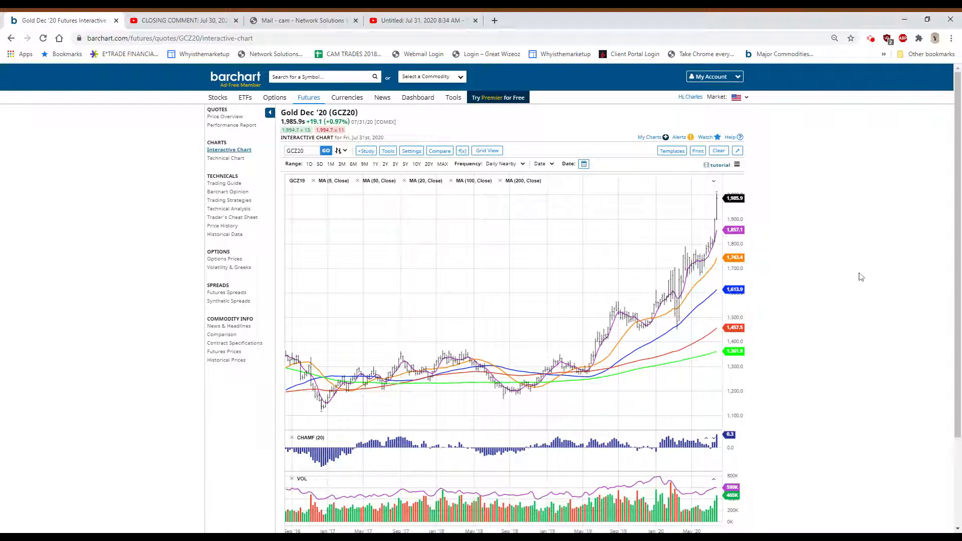